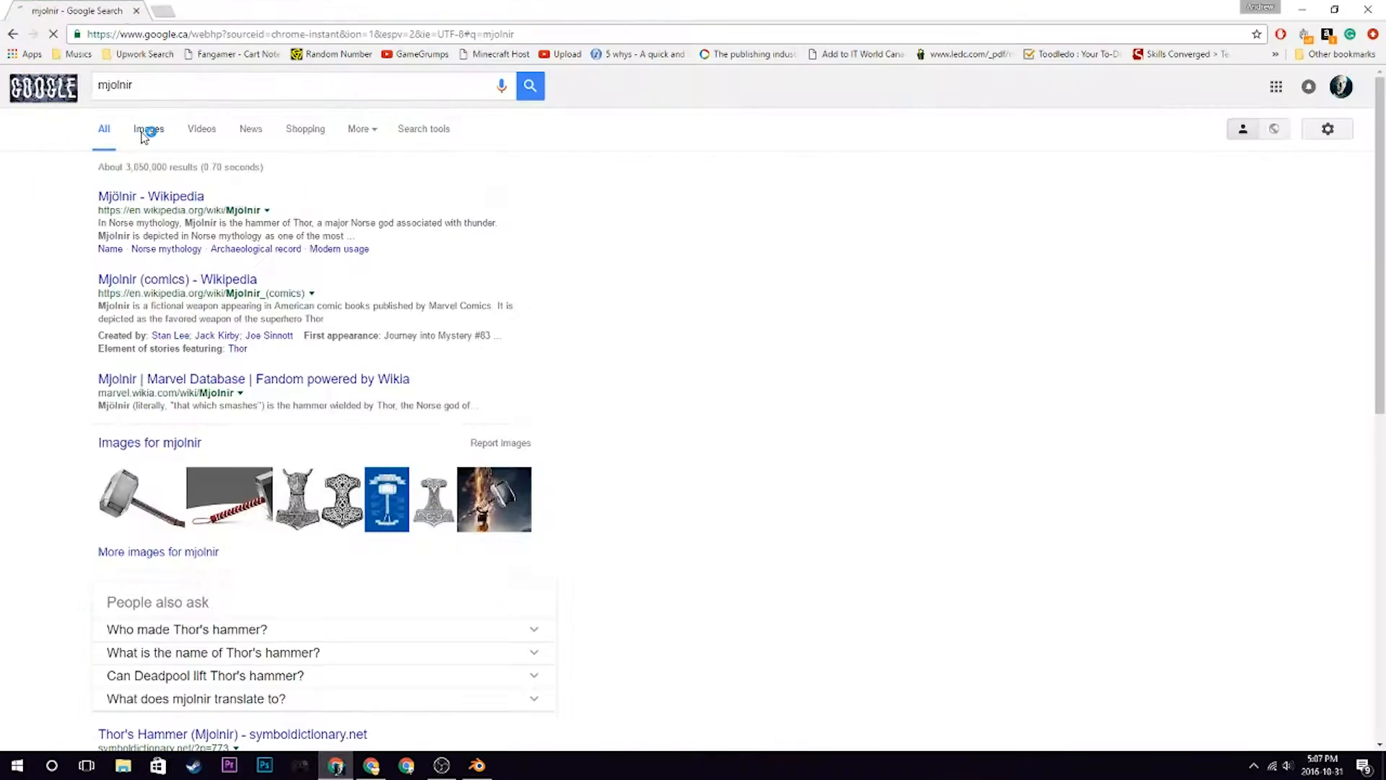
Step: Browse Google image results for 'mjolnir in movie', previewing the hammer in mud
left_click(147, 128)
type(" in movie")
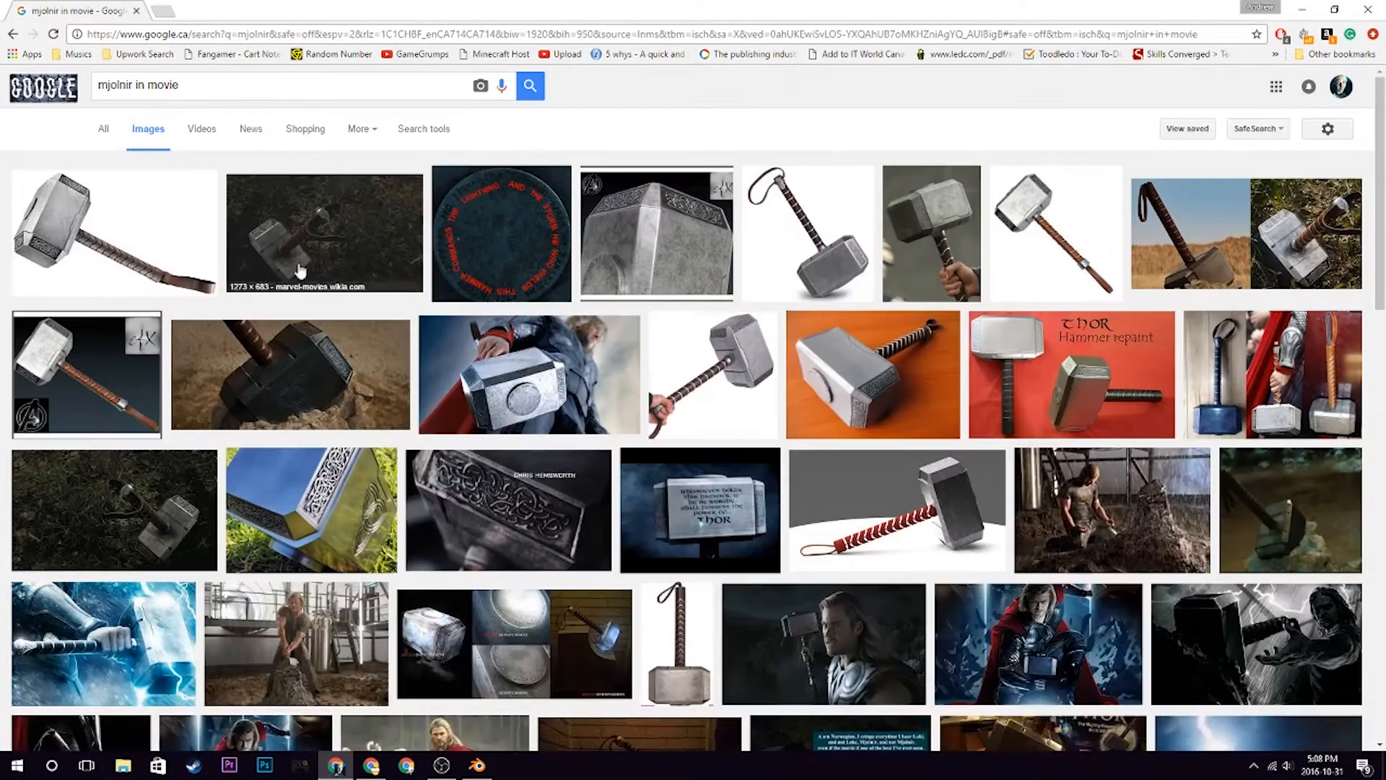
left_click(289, 373)
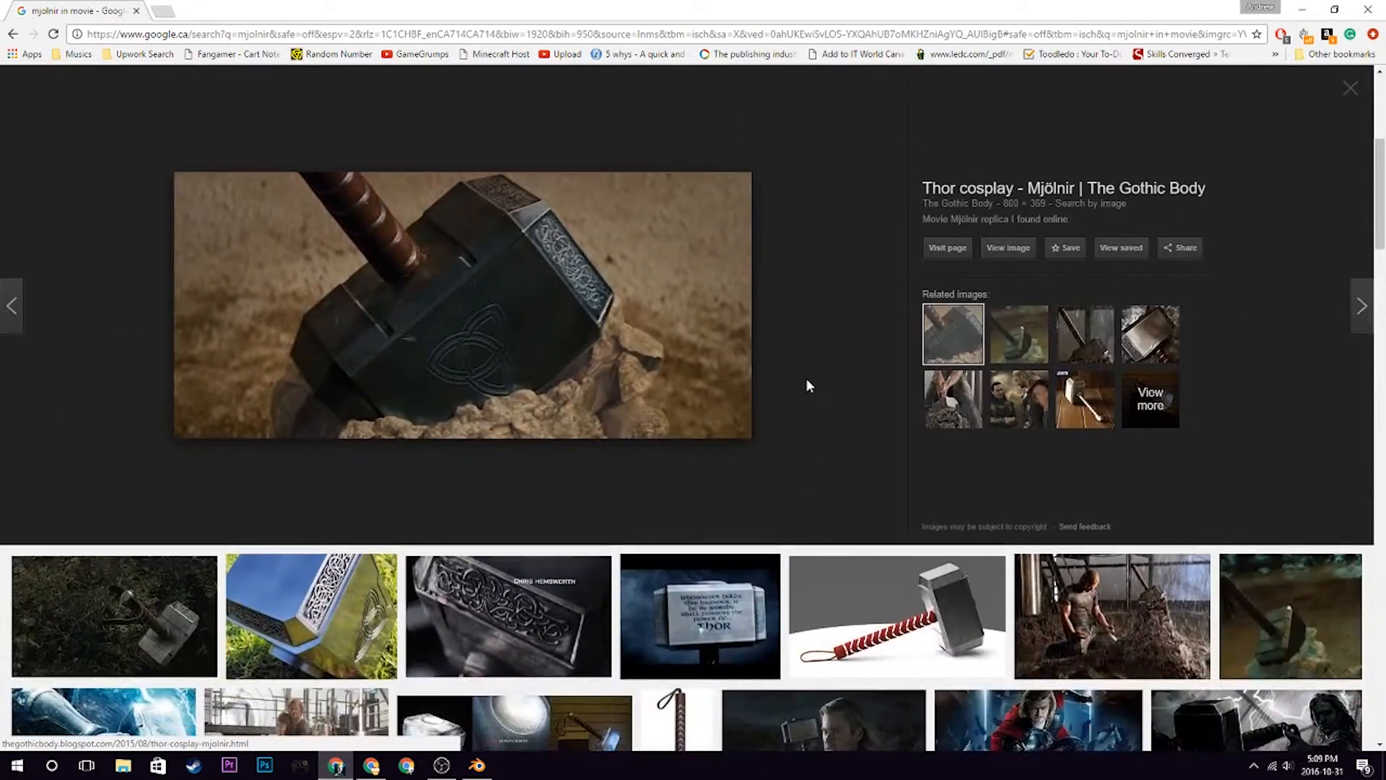
left_click(1111, 616)
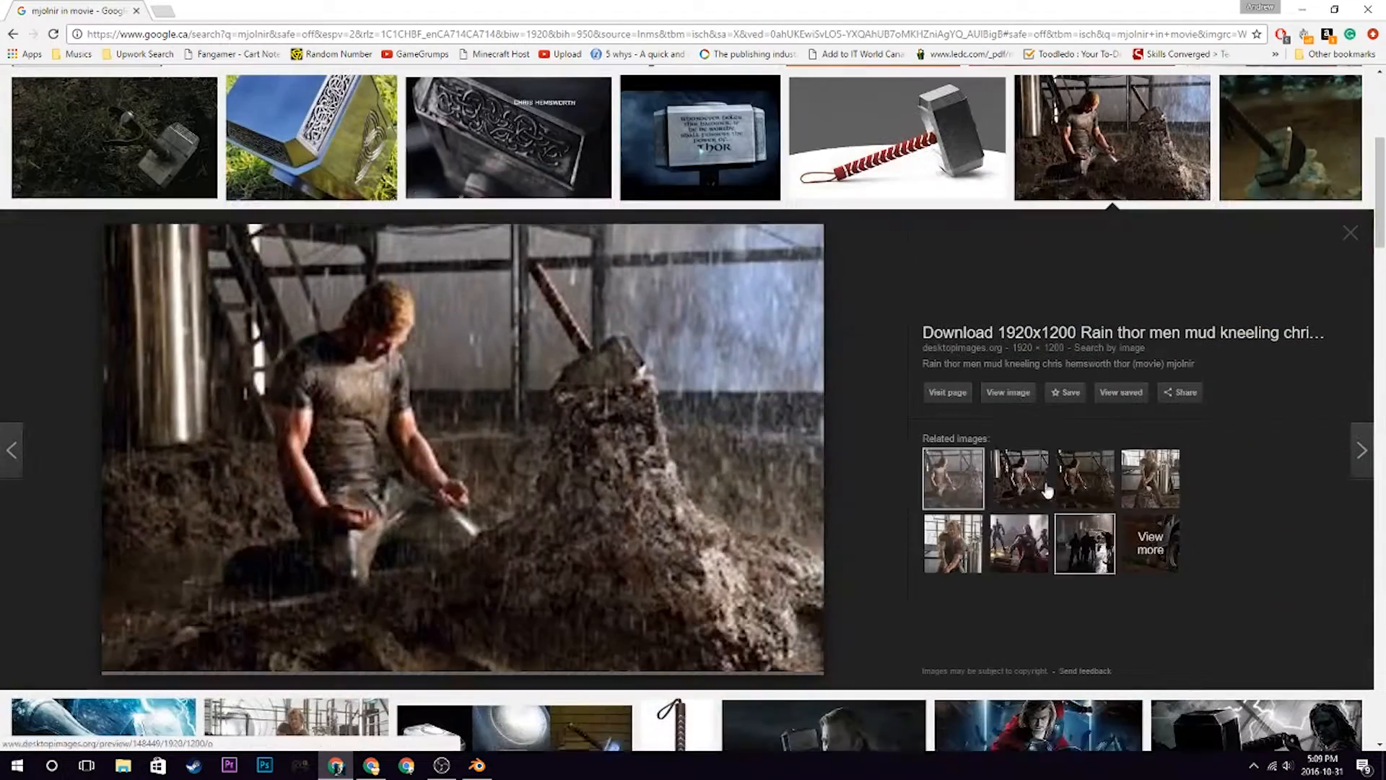
mouse_move(1214, 493)
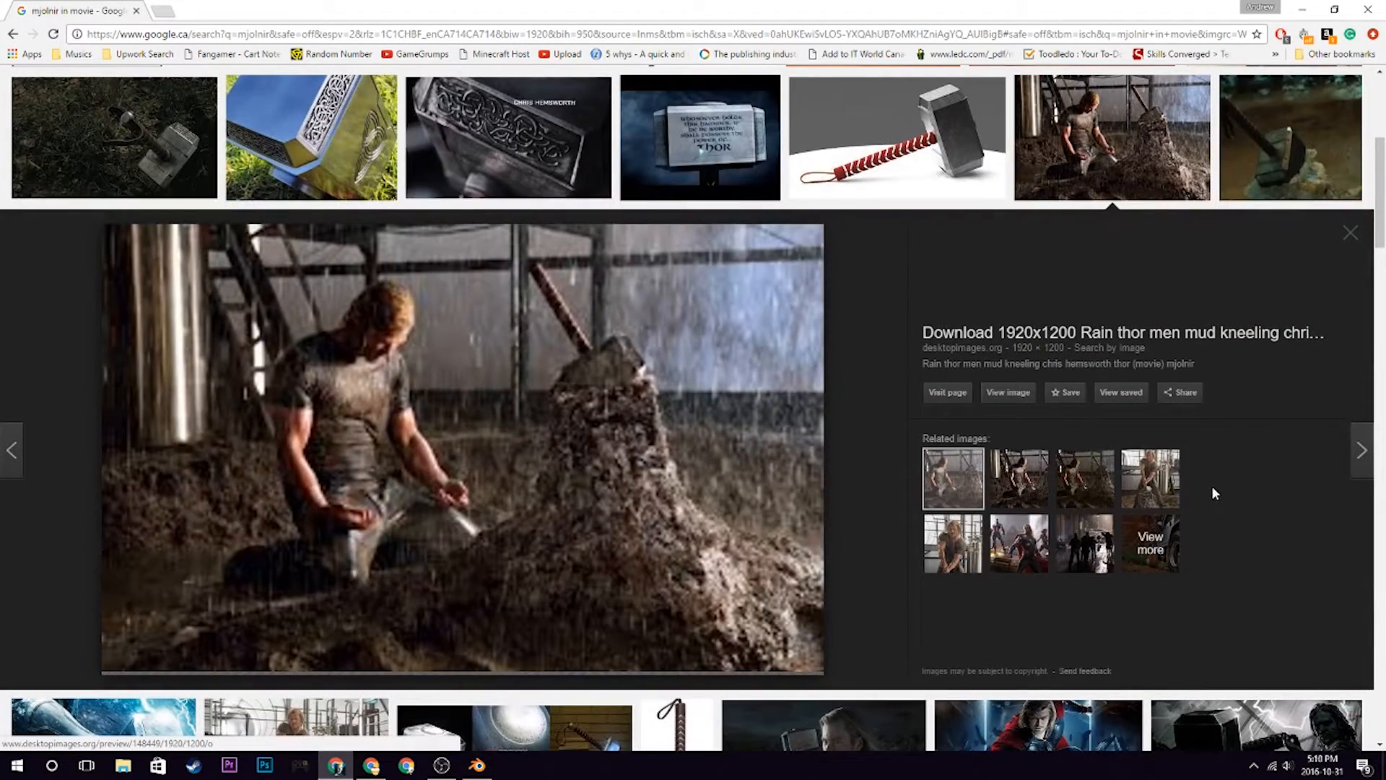
left_click(476, 766)
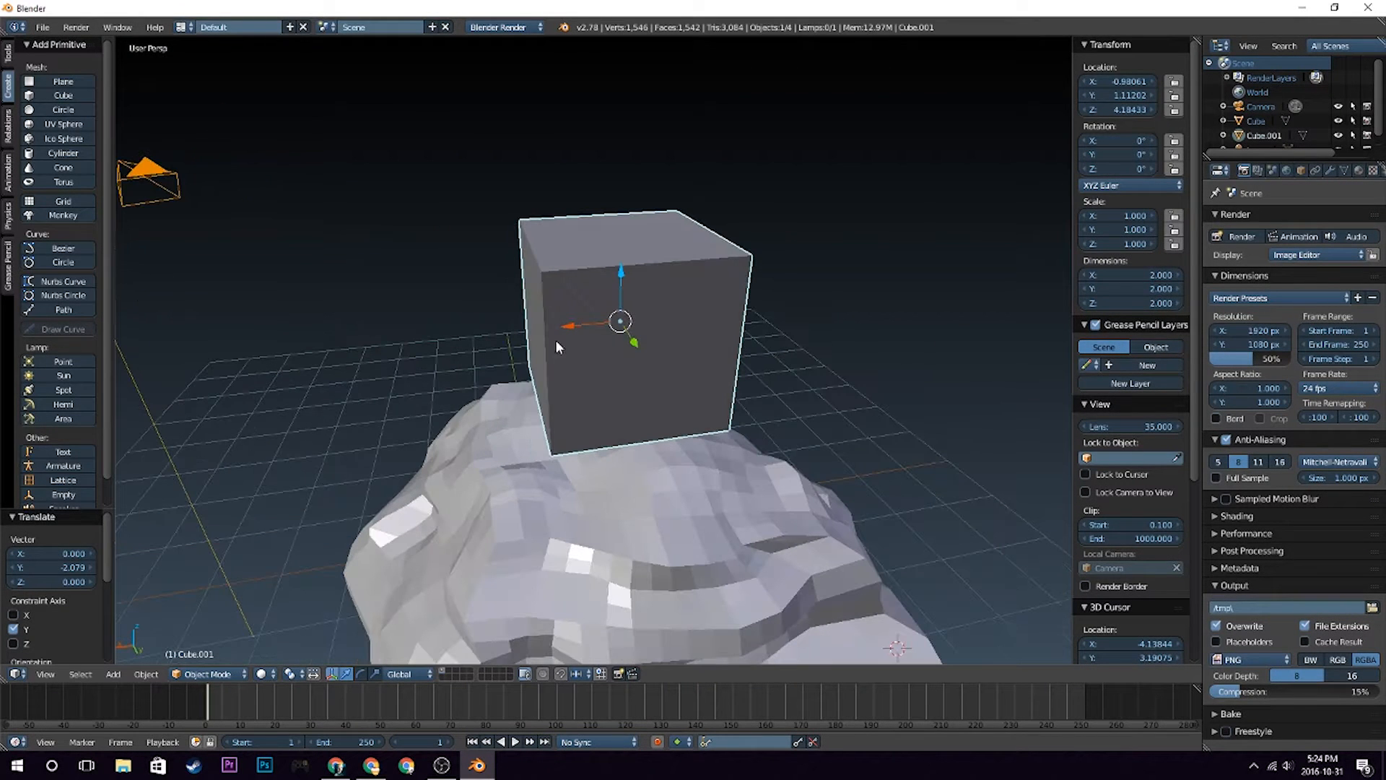
Step: Place a new cube above the low-poly rock base and enter Edit Mode
key("Tab")
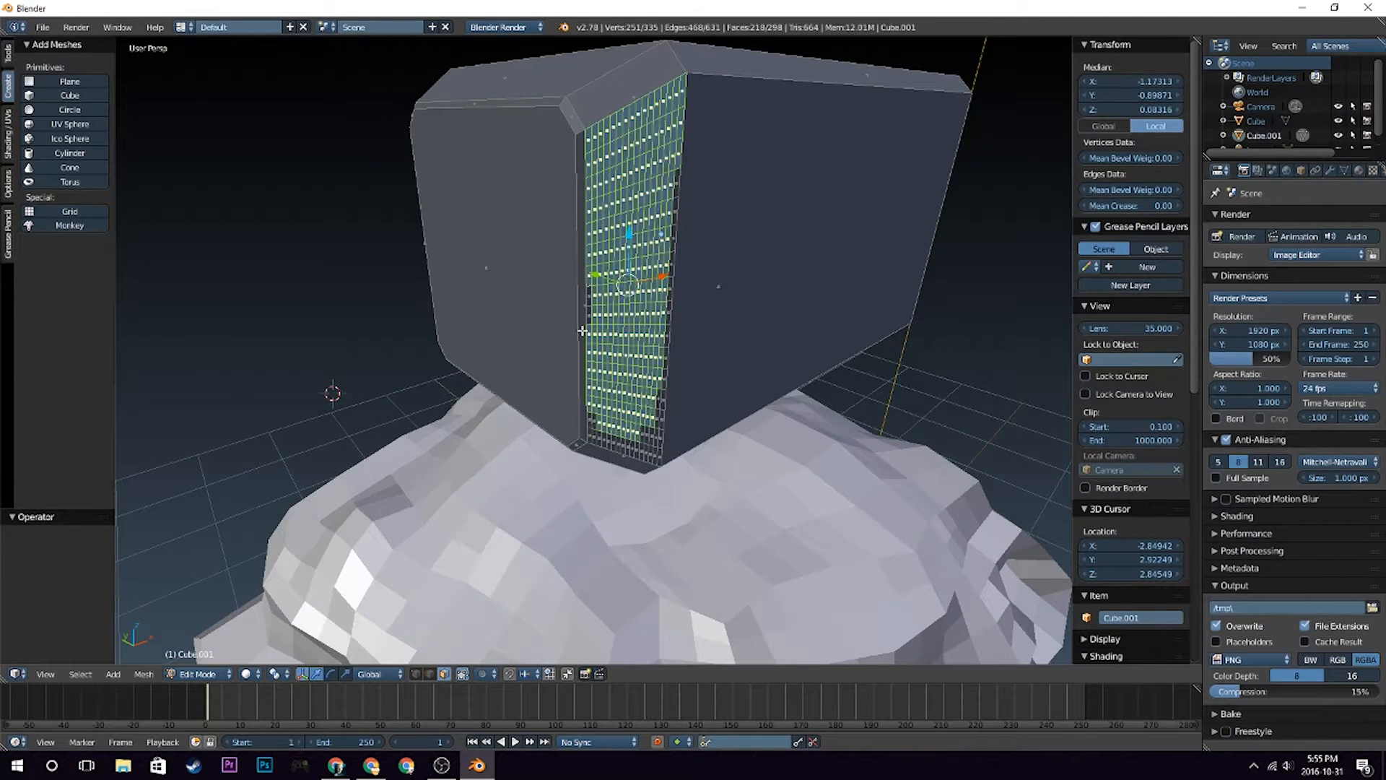
Step: Shape the cube into a bevelled hammer head with a finely subdivided end face
key("x")
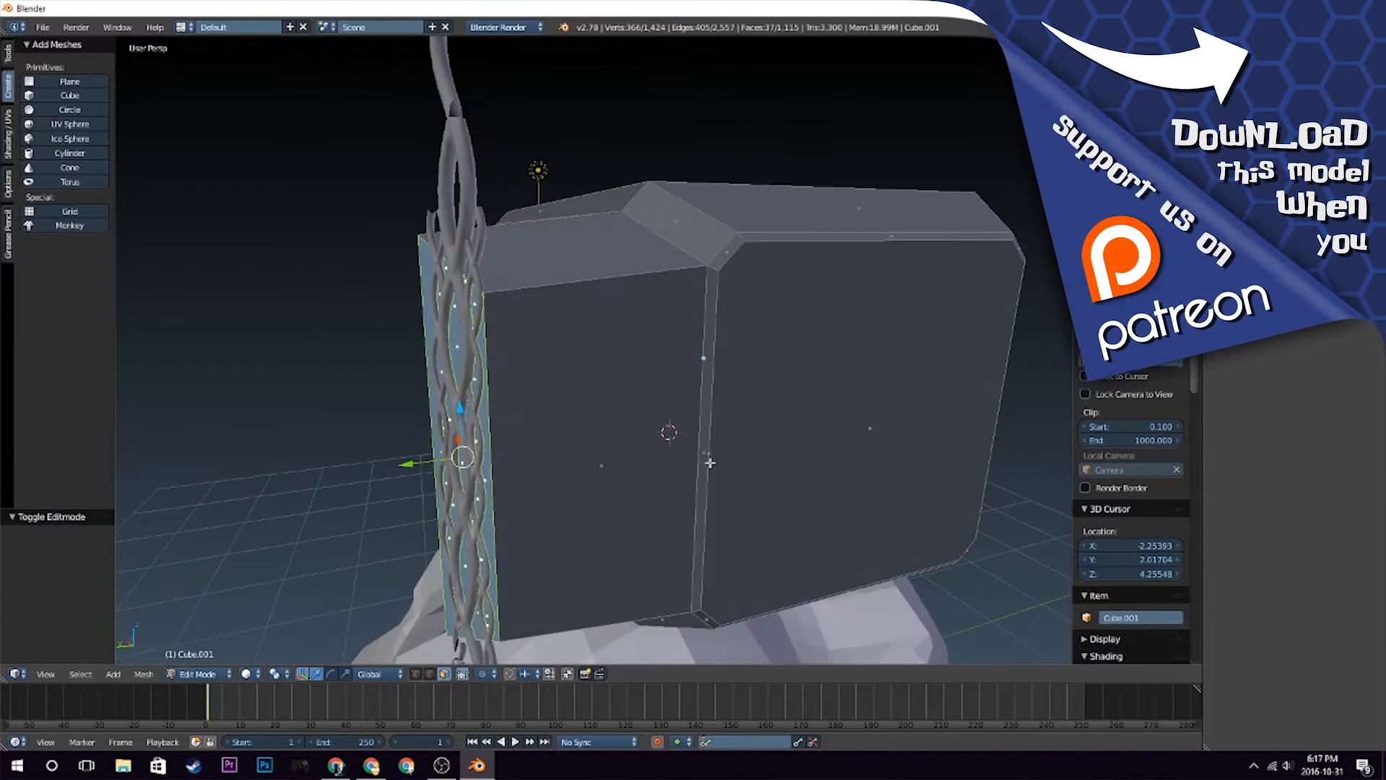
Step: Model the twisted knotwork strands along the hammer head's end face
left_click(531, 674)
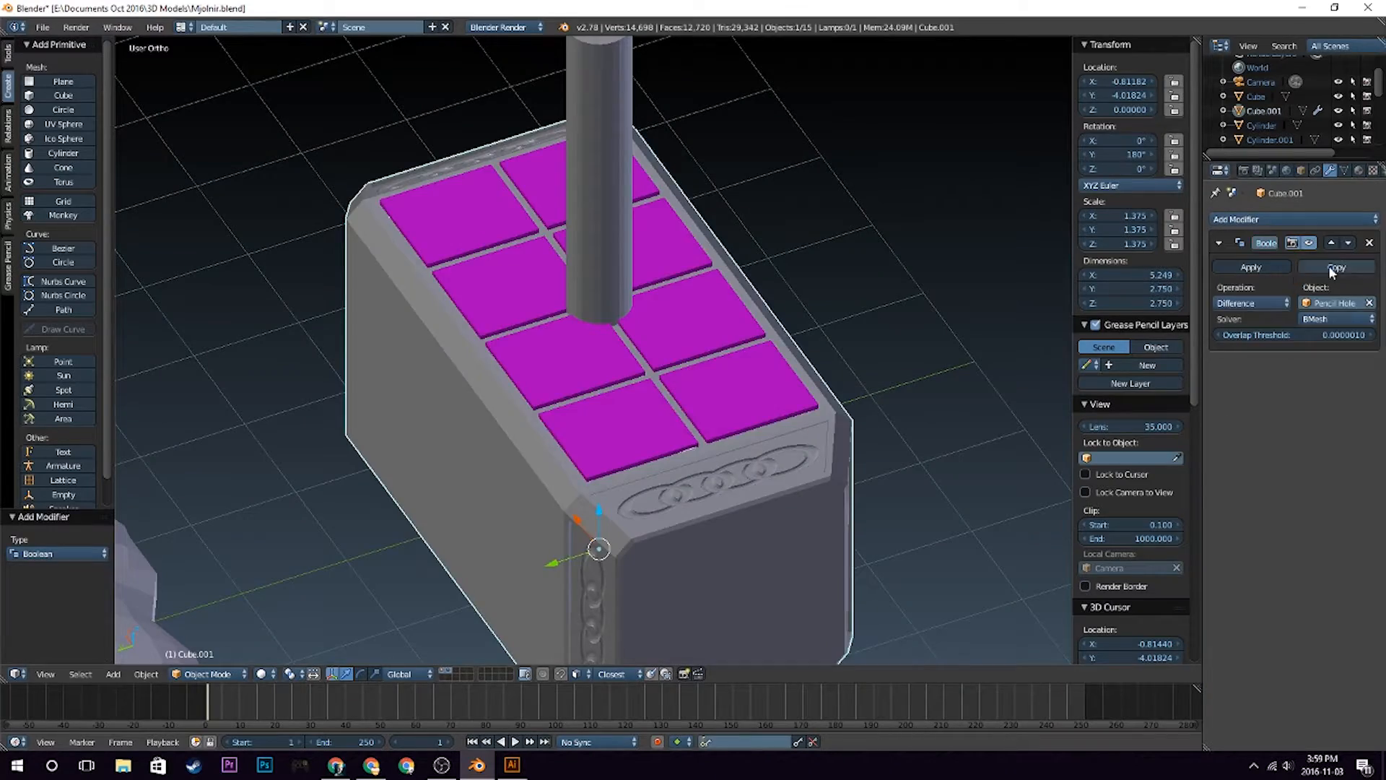
Step: Apply the Boolean Difference with Pencil Hole to hollow eight compartments, handle centred
left_click(1336, 267)
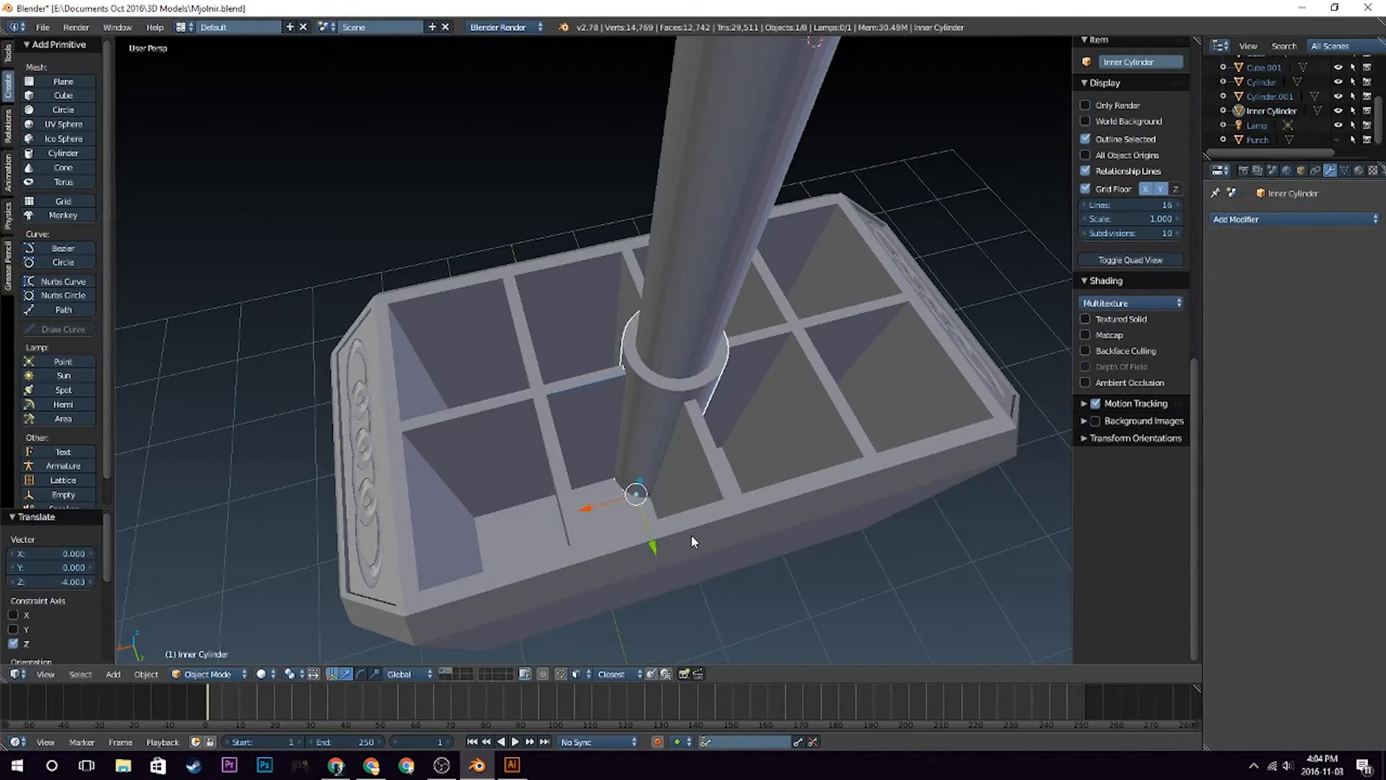
key("Tab")
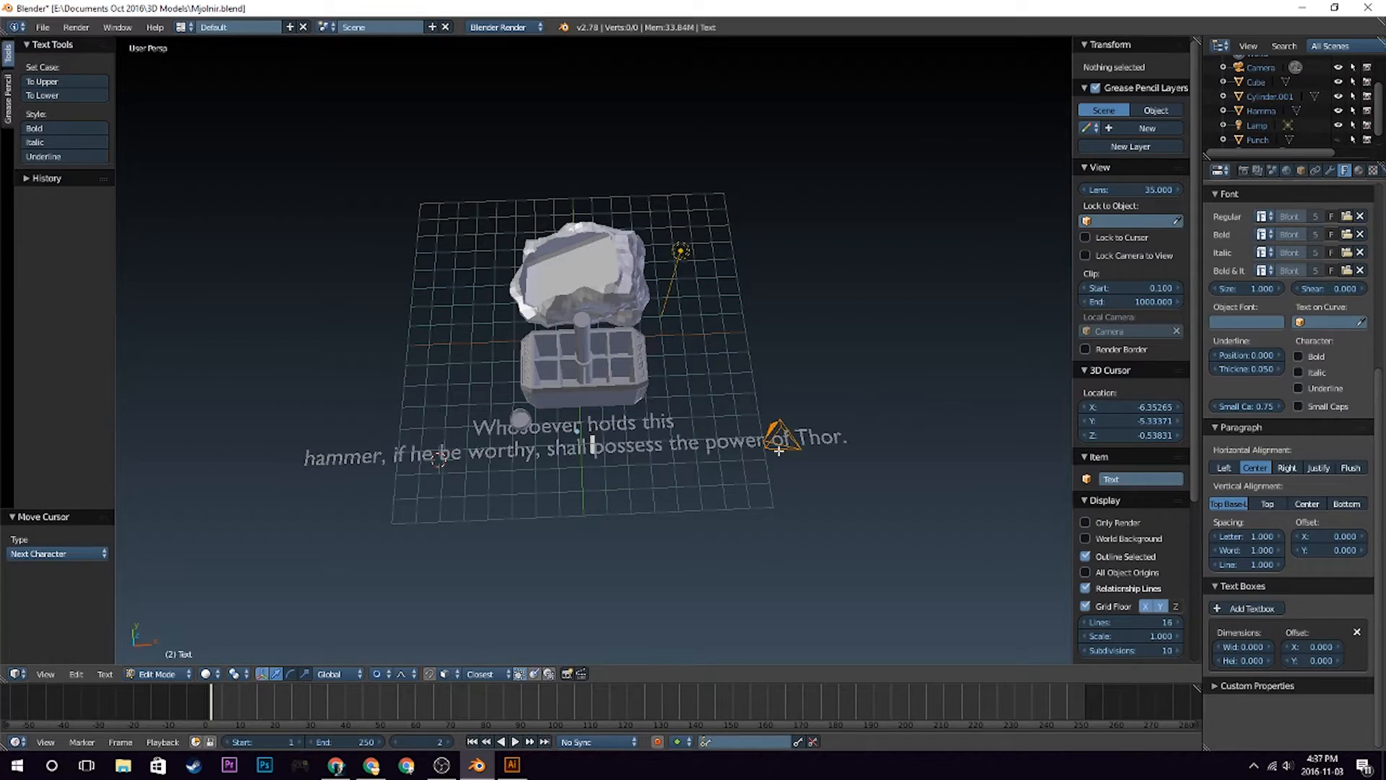
Step: Add the text 'Whosoever holds this hammer, if he be worthy, shall possess the power of Thor.'
left_click(511, 765)
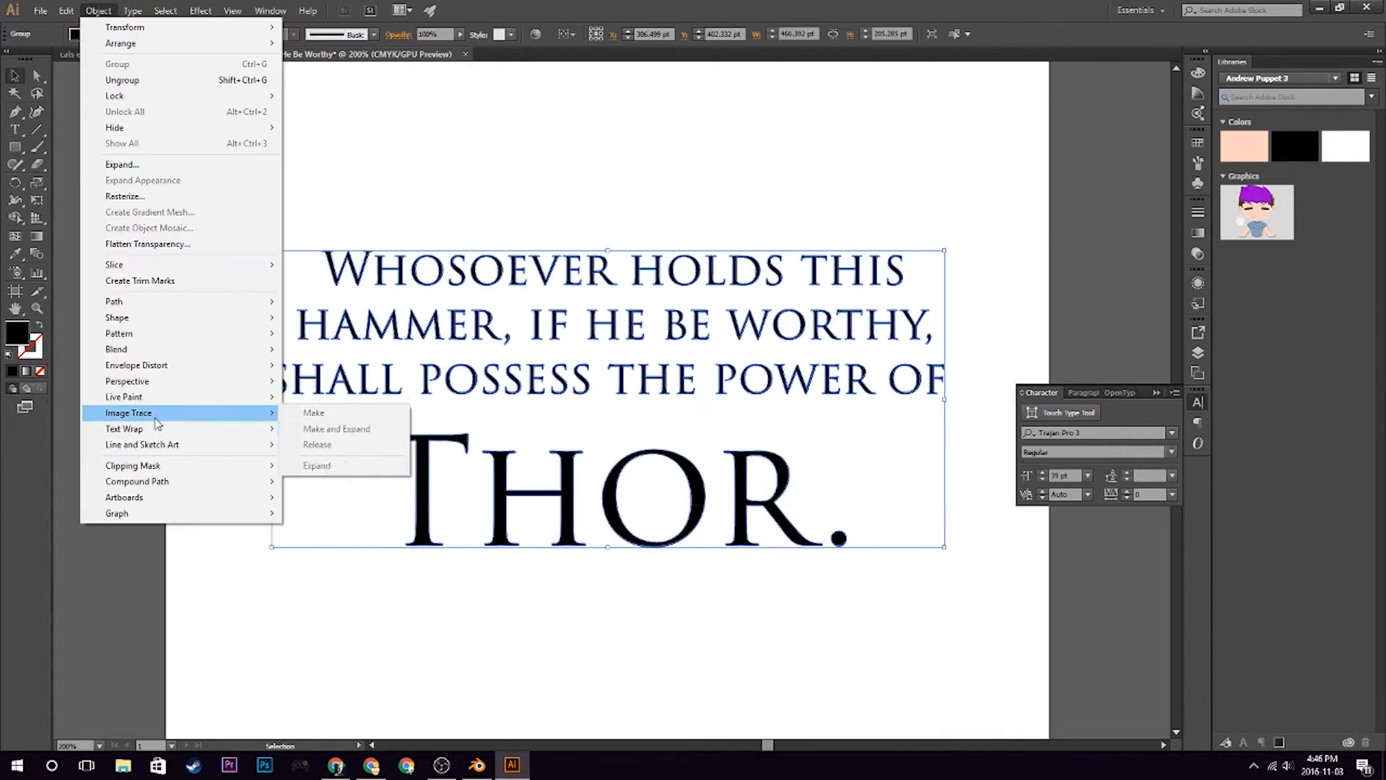
Step: Lay out the inscription in Trajan Pro 3 over four lines with a large Thor
left_click(476, 764)
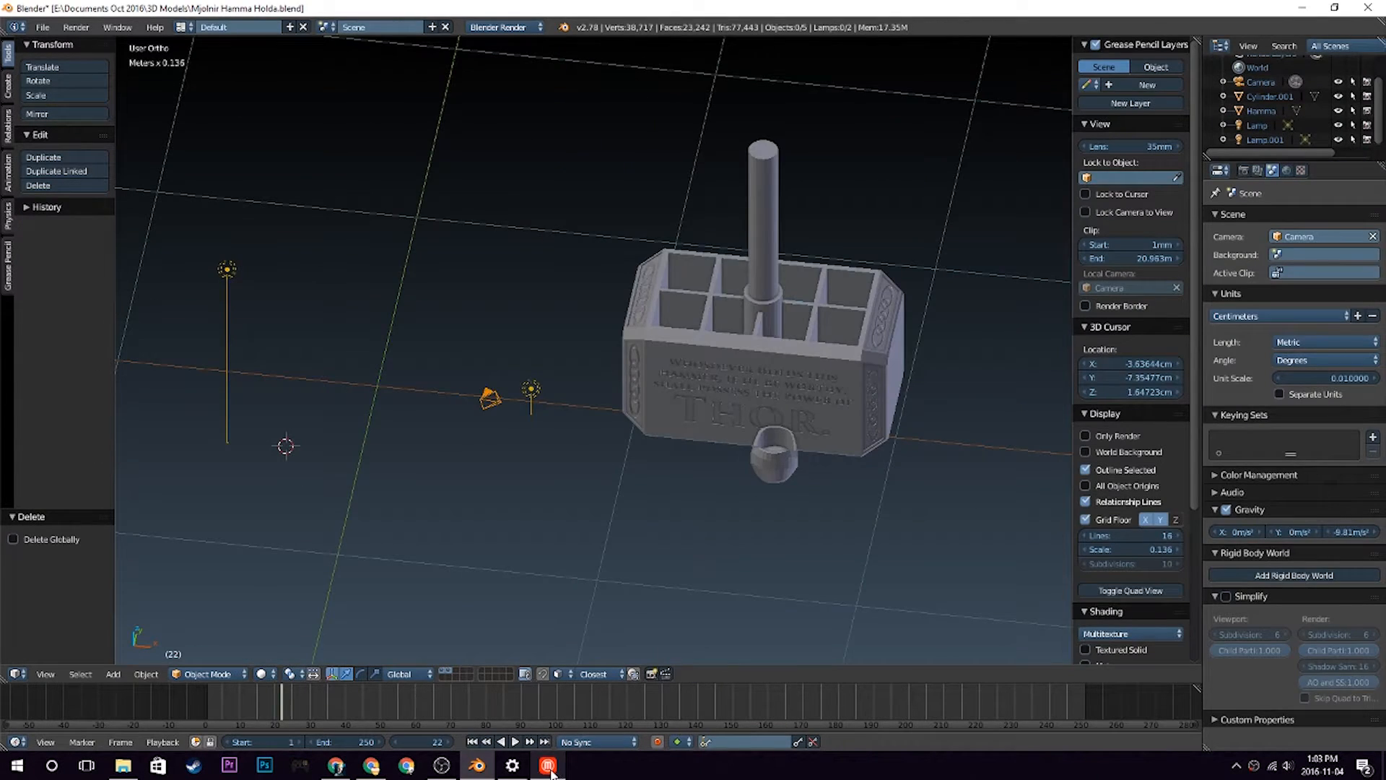
Step: Engrave the inscription into the front face and delete the divider faces
left_click(546, 764)
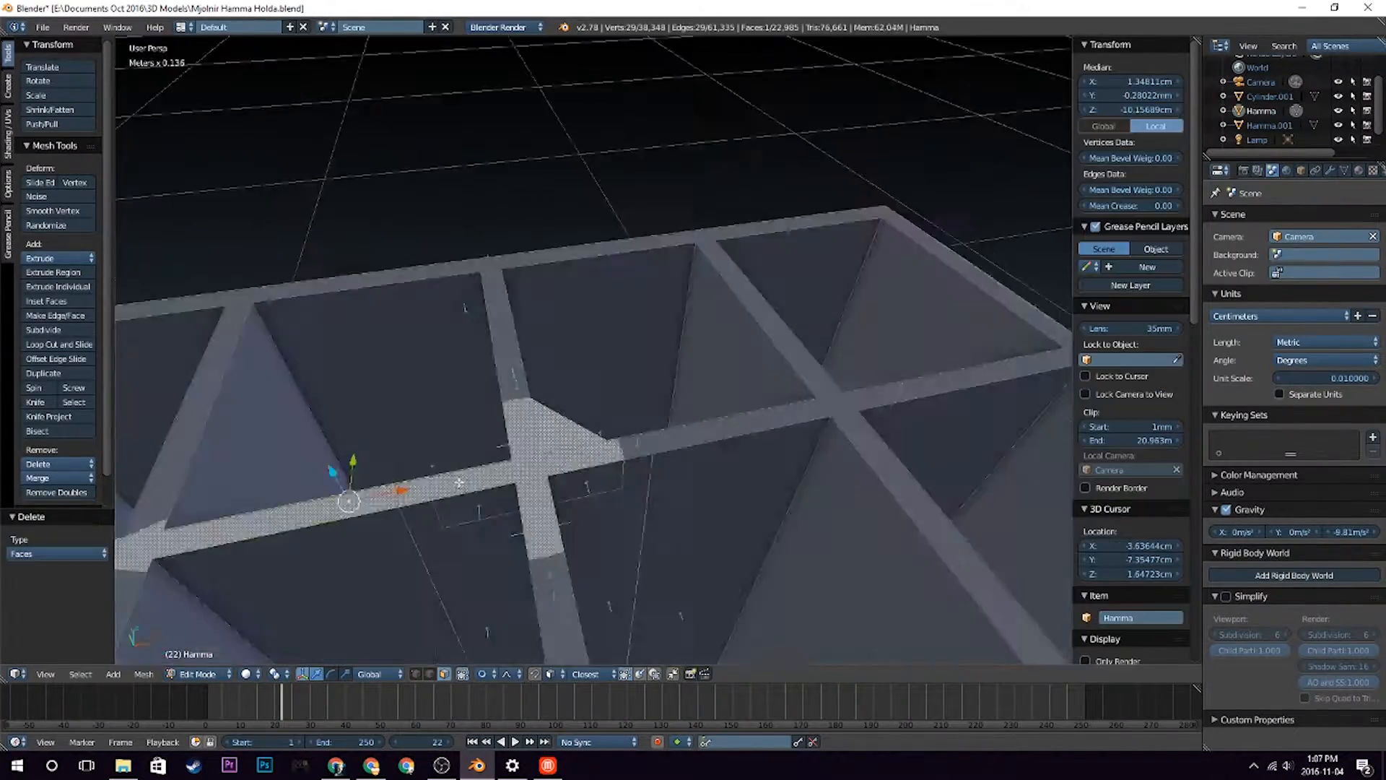
key("Tab")
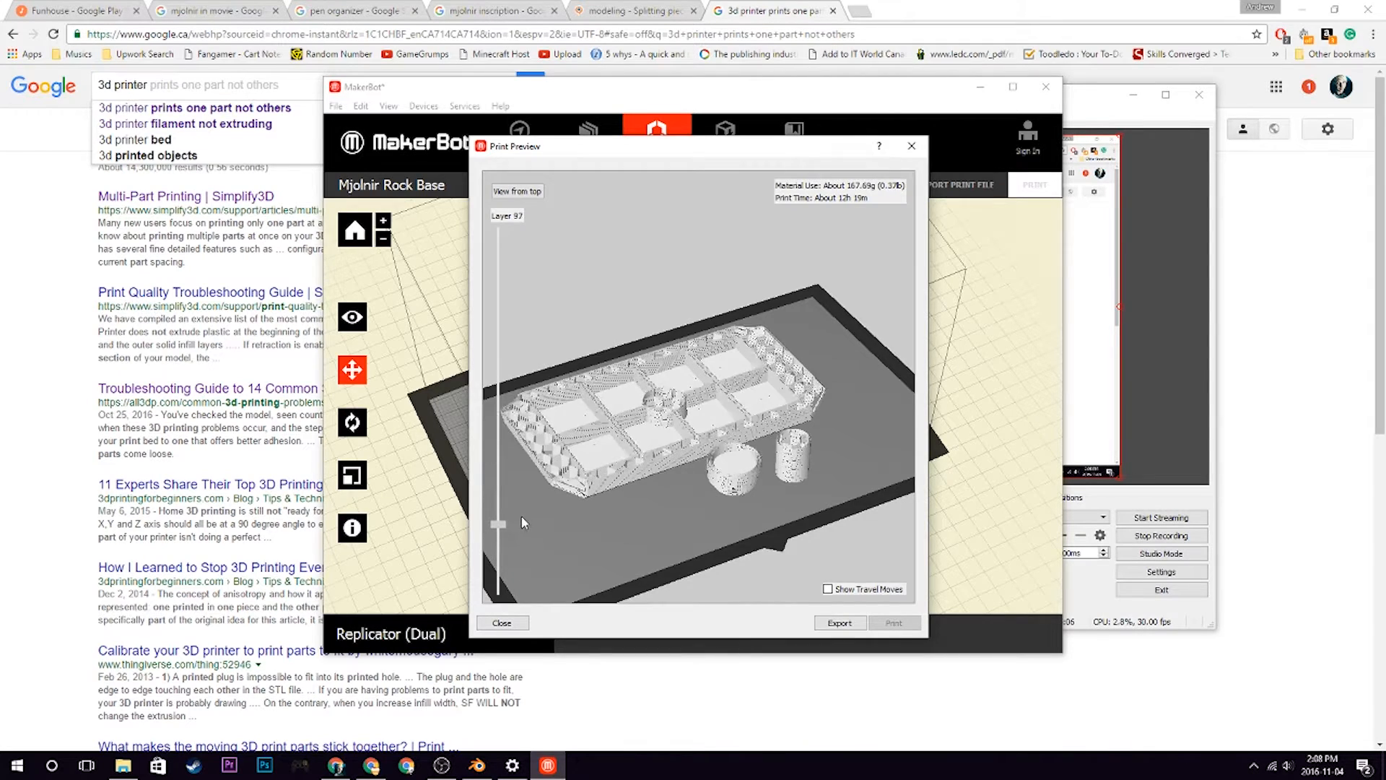
Step: Close the sliced print preview to return to the MakerBot build plate
left_click(501, 622)
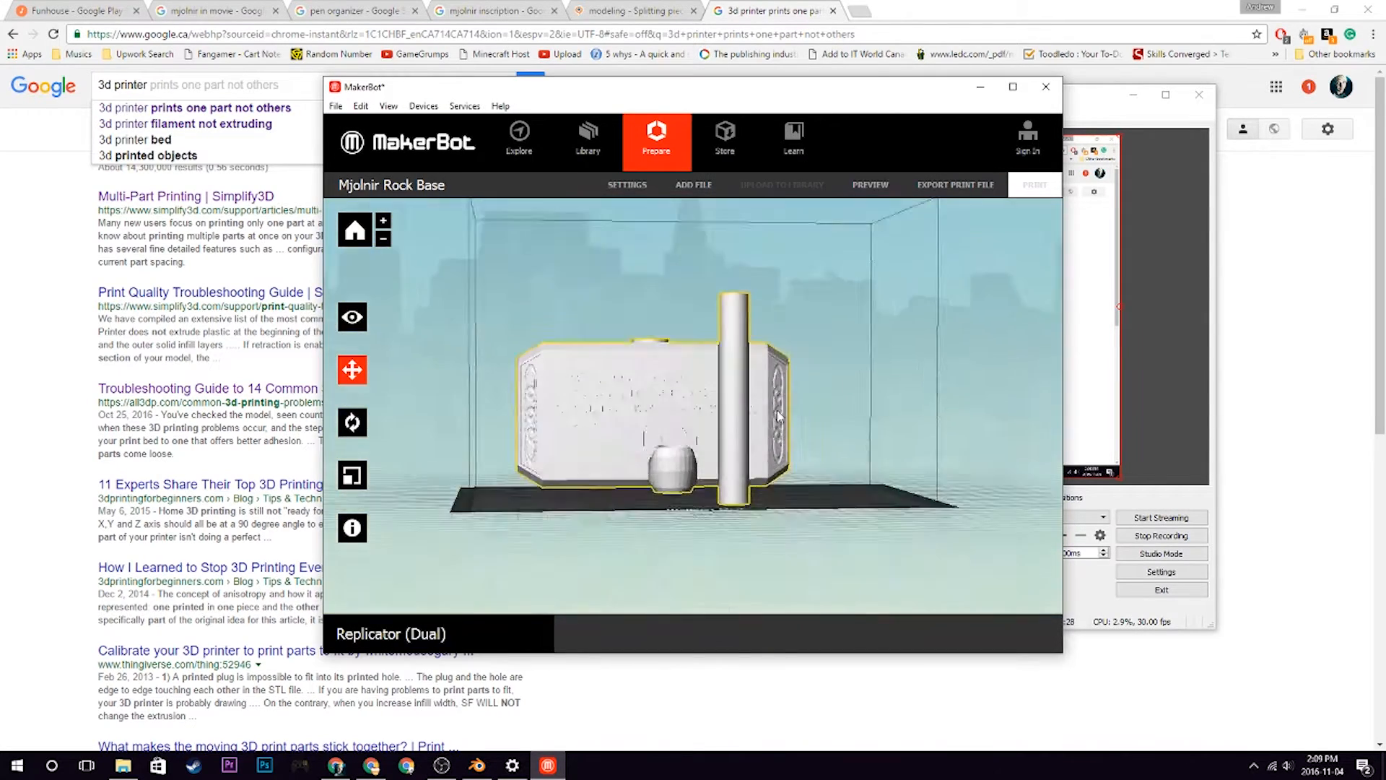